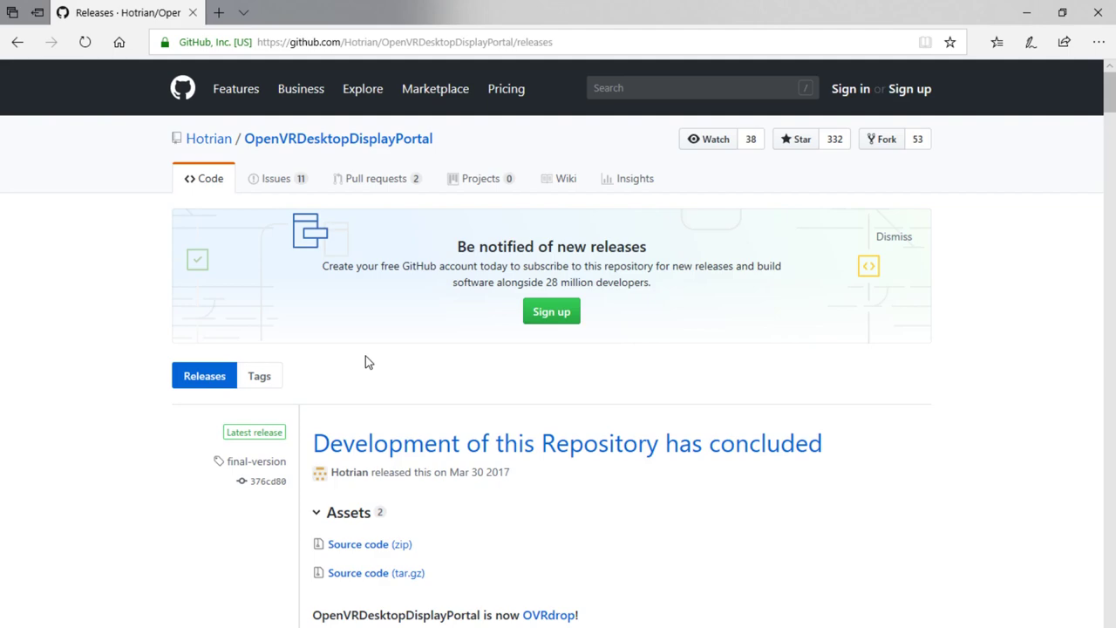
mouse_move(518, 397)
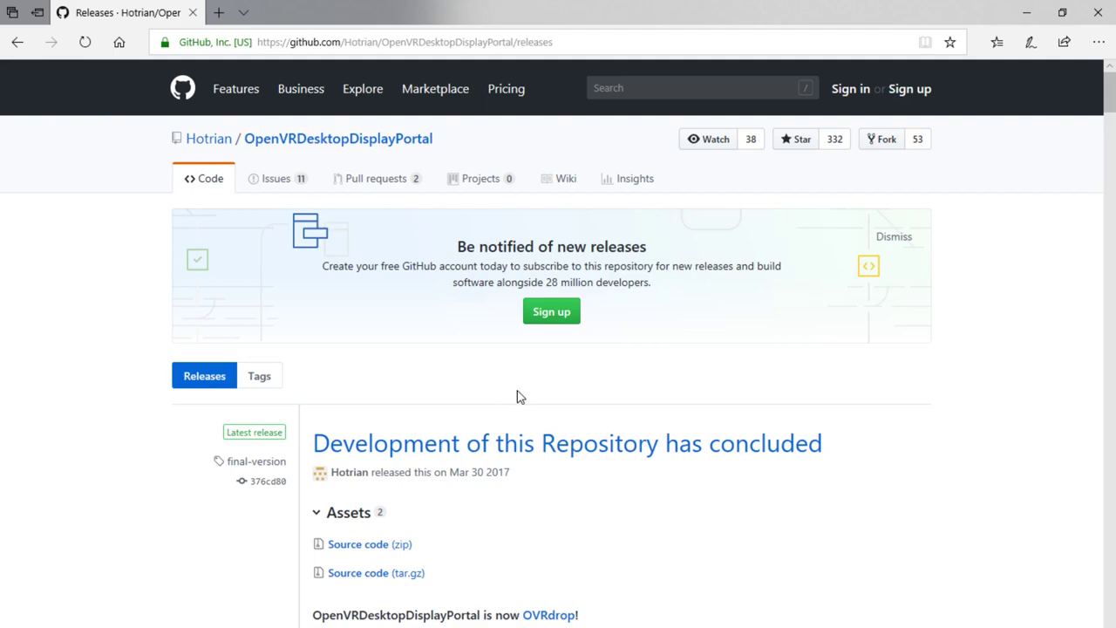
Step: Download OpenVRDesktopDisplayPortal-v1.0.6.zip from the v1.0.6-alpha release assets on GitHub
scroll("down", 3)
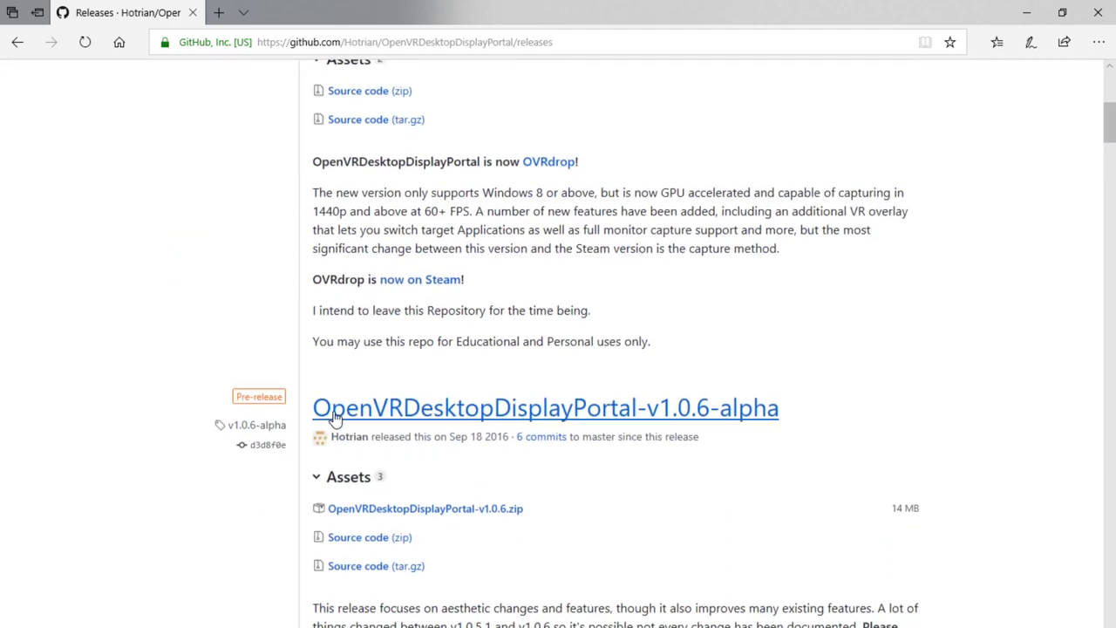
mouse_move(654, 424)
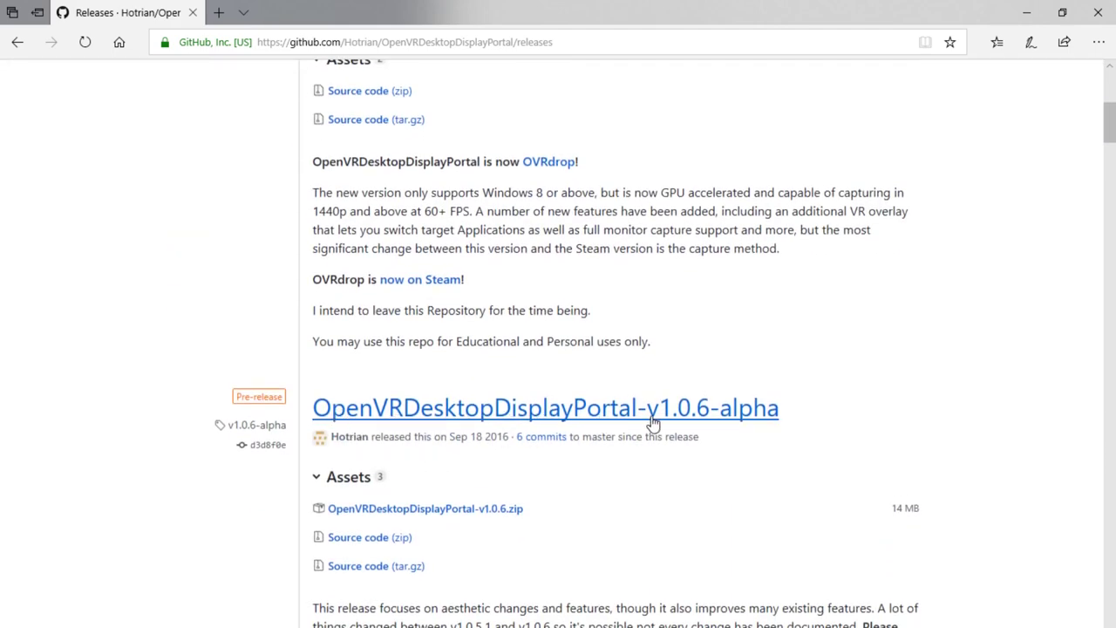
mouse_move(773, 188)
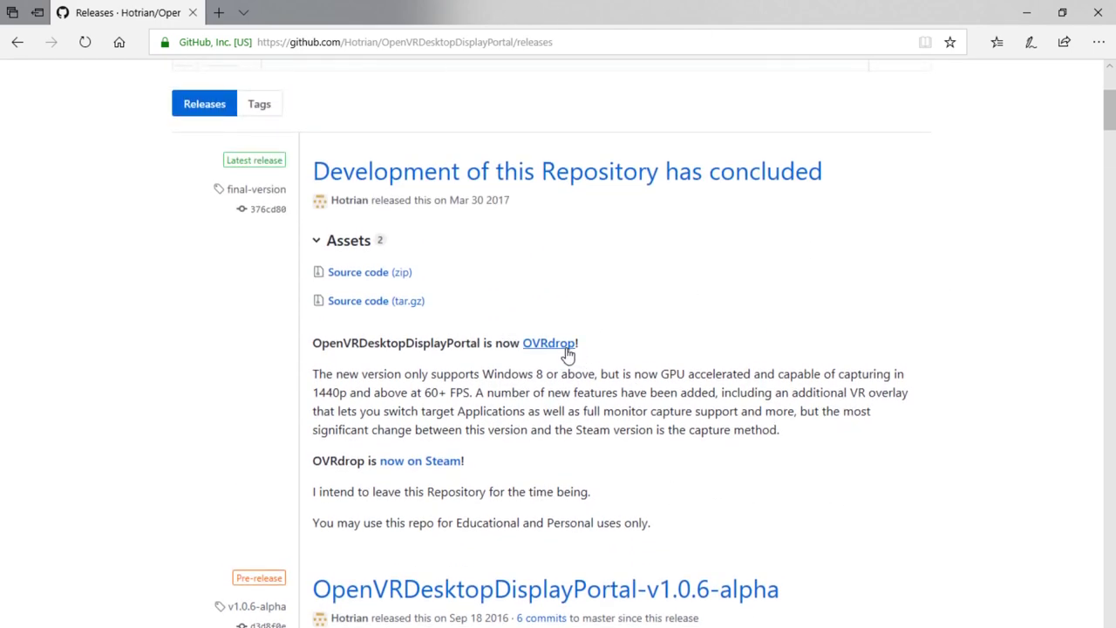
mouse_move(645, 334)
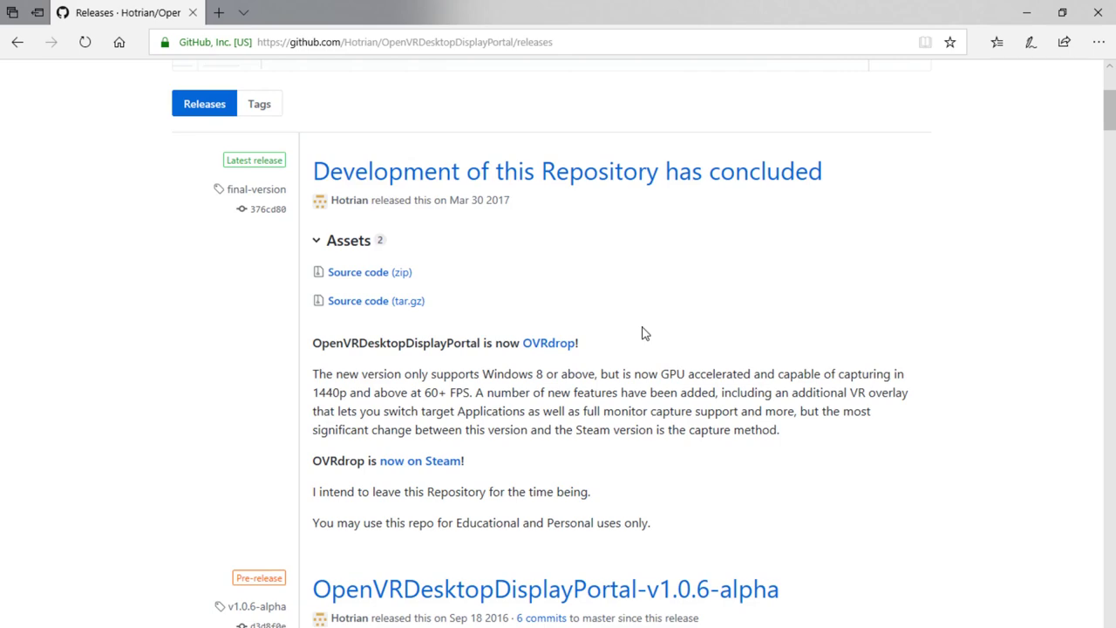
mouse_move(634, 328)
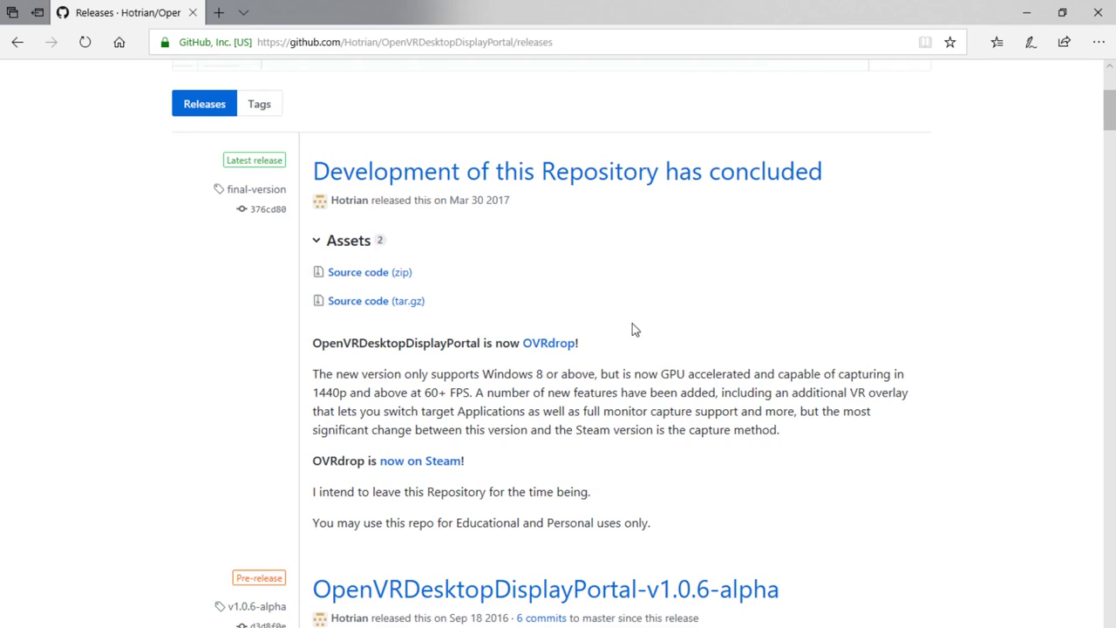
mouse_move(544, 325)
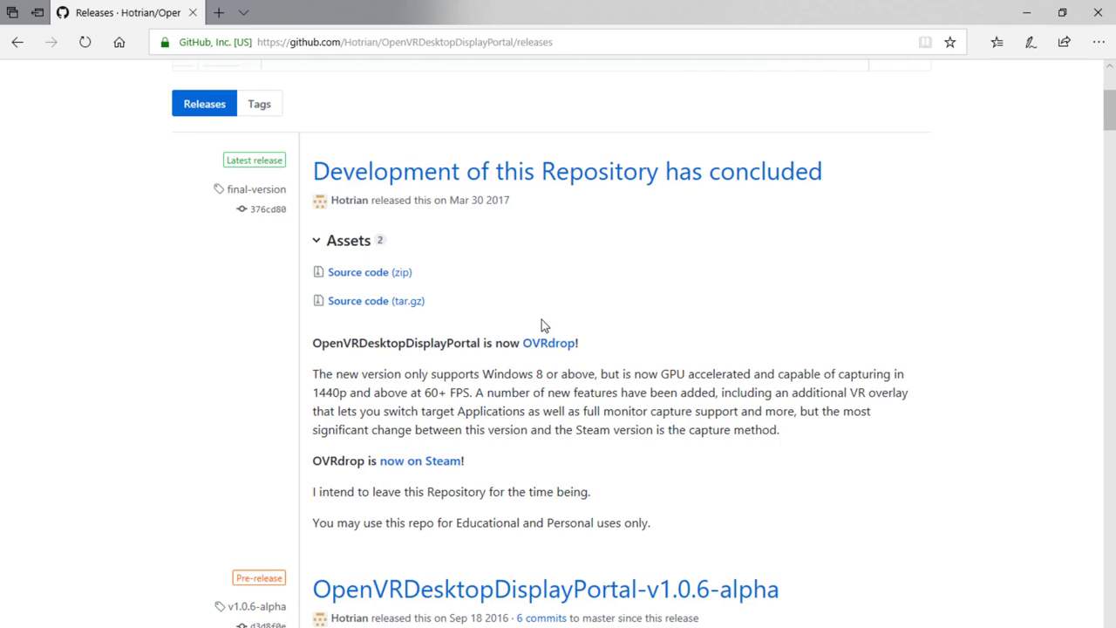
mouse_move(787, 316)
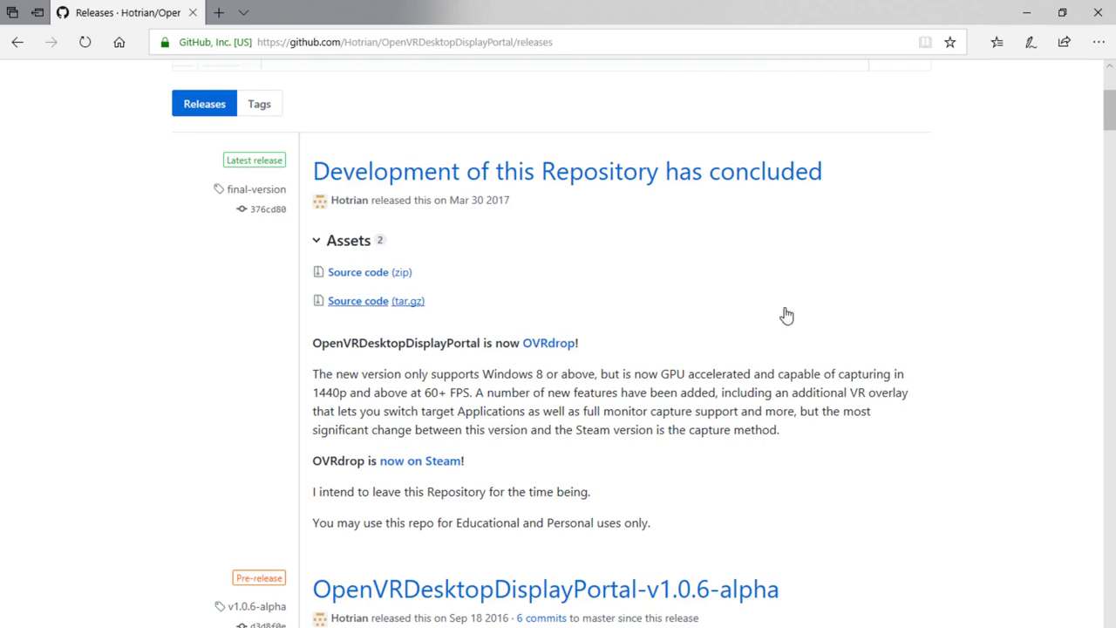
mouse_move(628, 351)
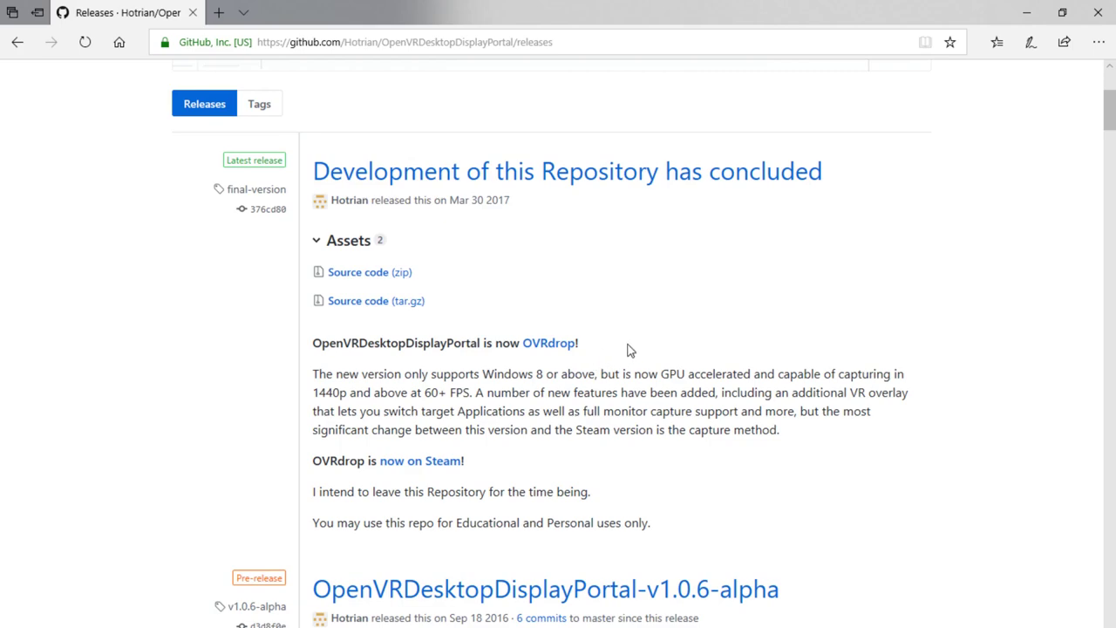
scroll("down", 3)
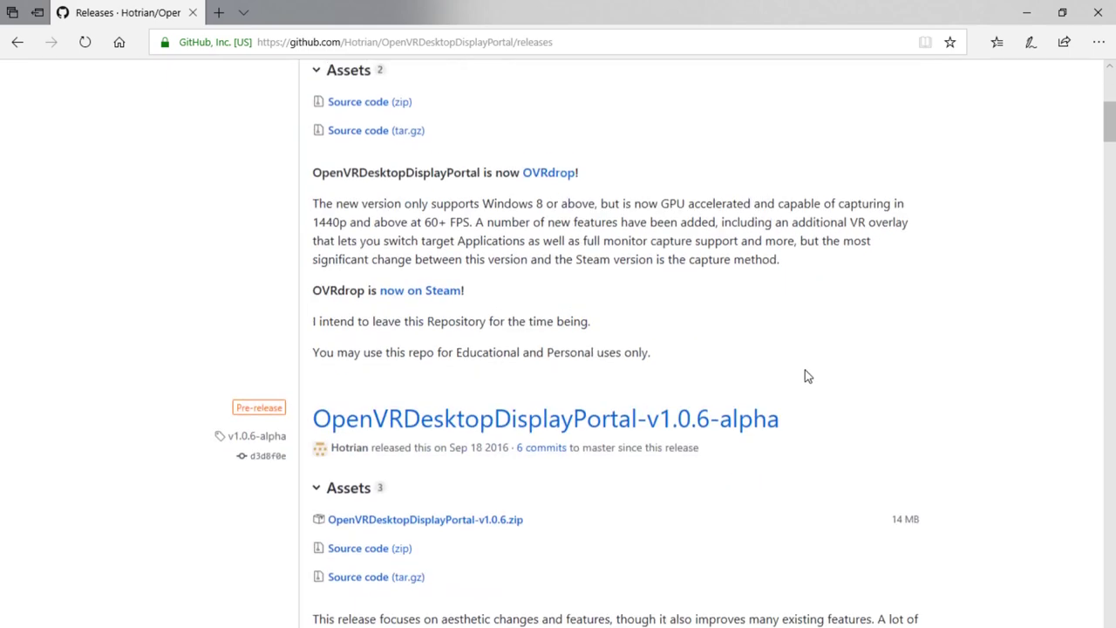
scroll("down", 3)
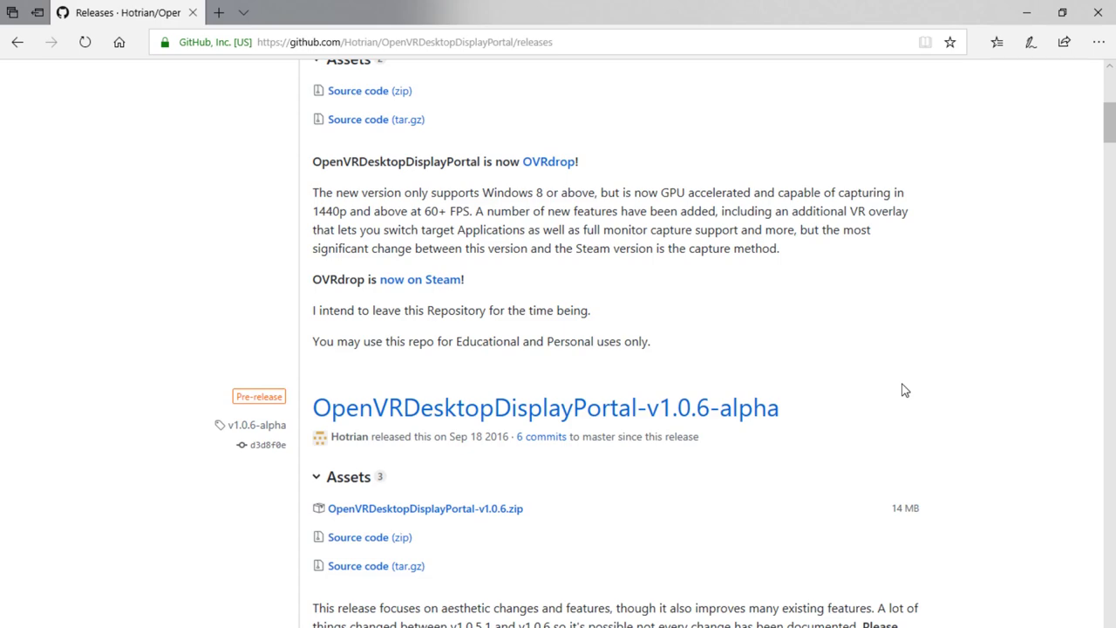
scroll("down", 3)
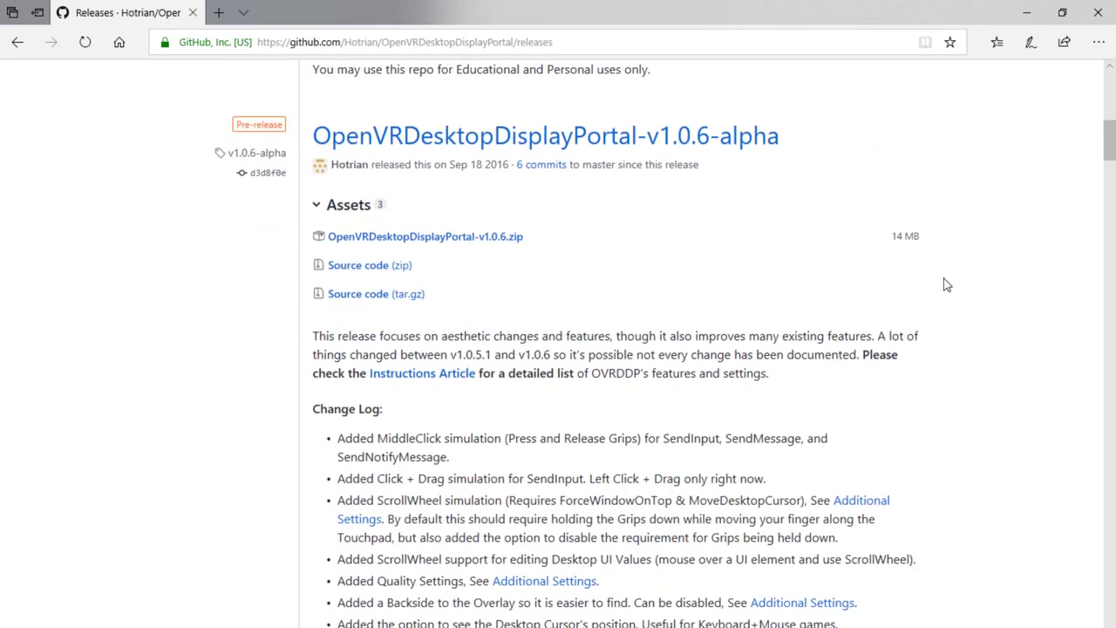
scroll("up", 3)
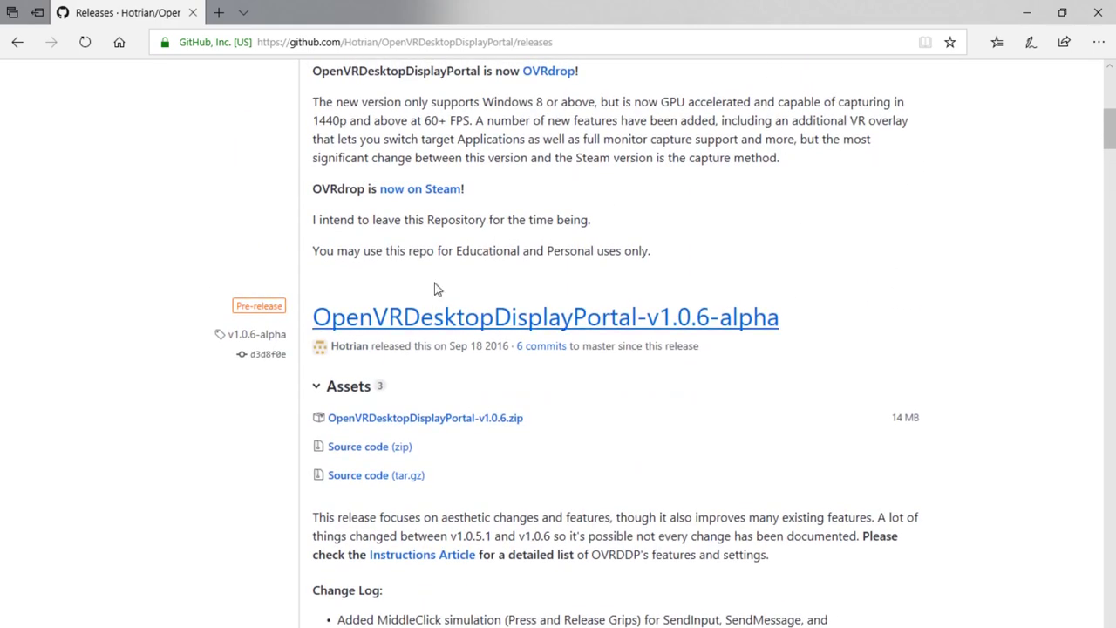
mouse_move(272, 340)
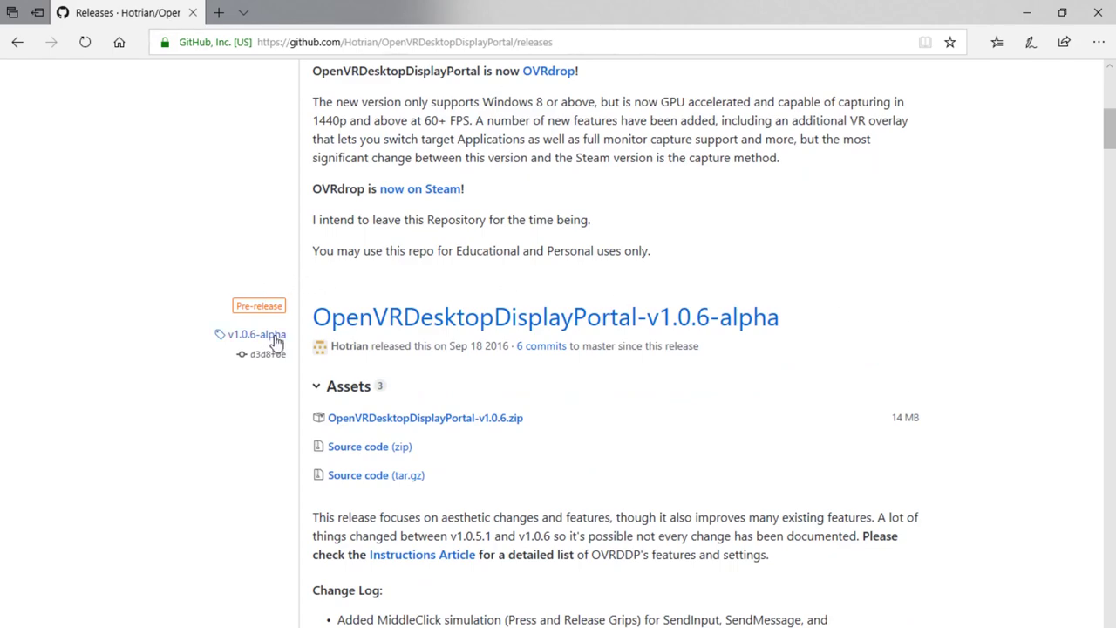
mouse_move(796, 328)
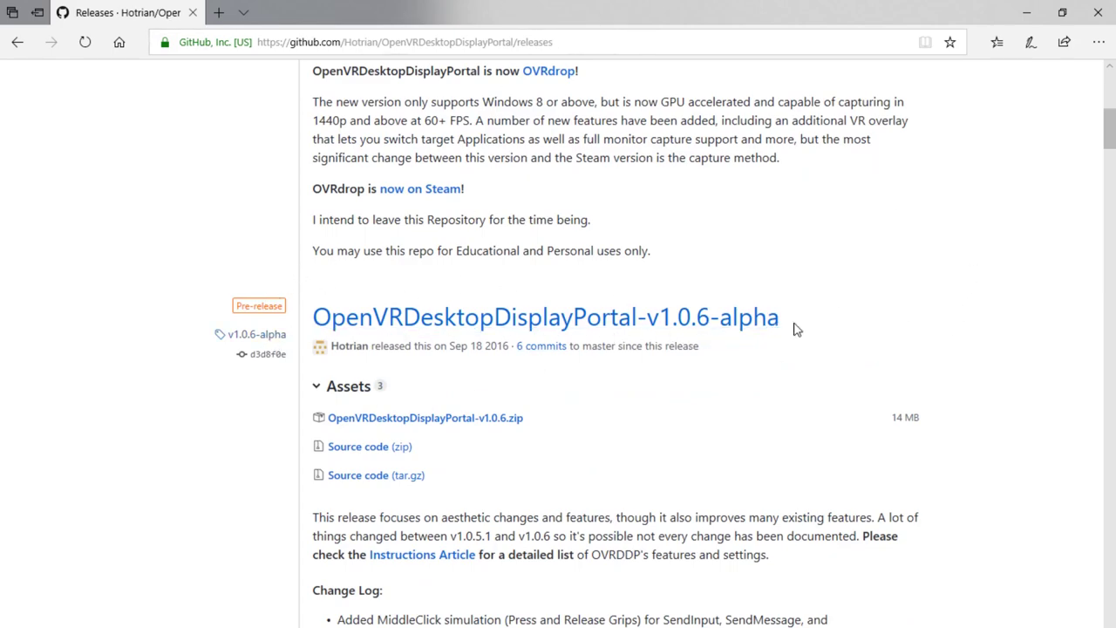
mouse_move(349, 323)
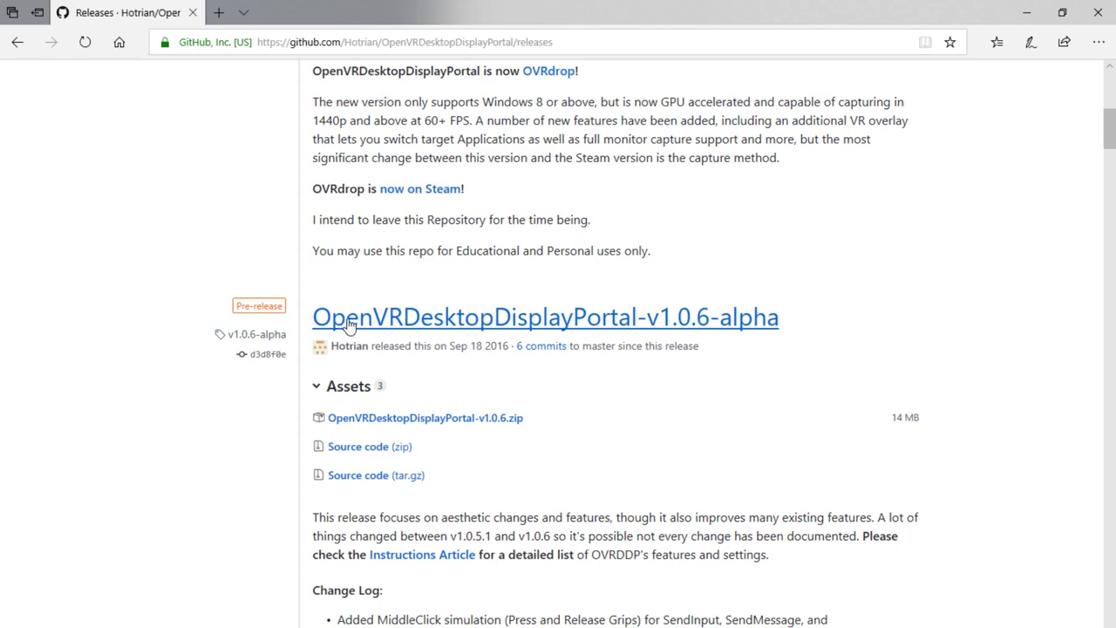
mouse_move(690, 332)
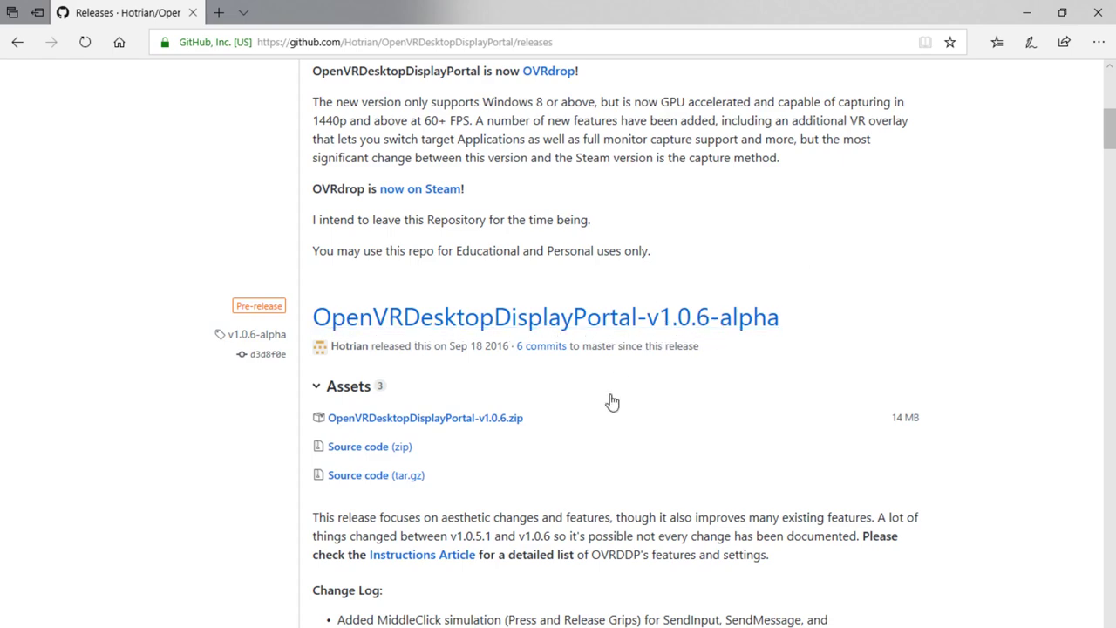
mouse_move(509, 427)
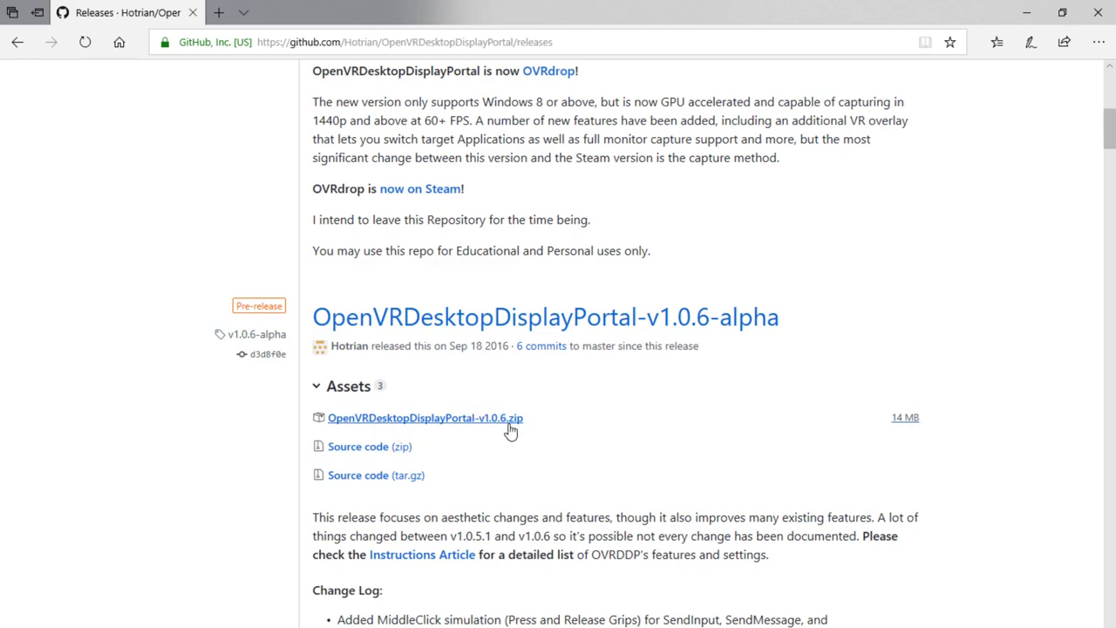
left_click(429, 419)
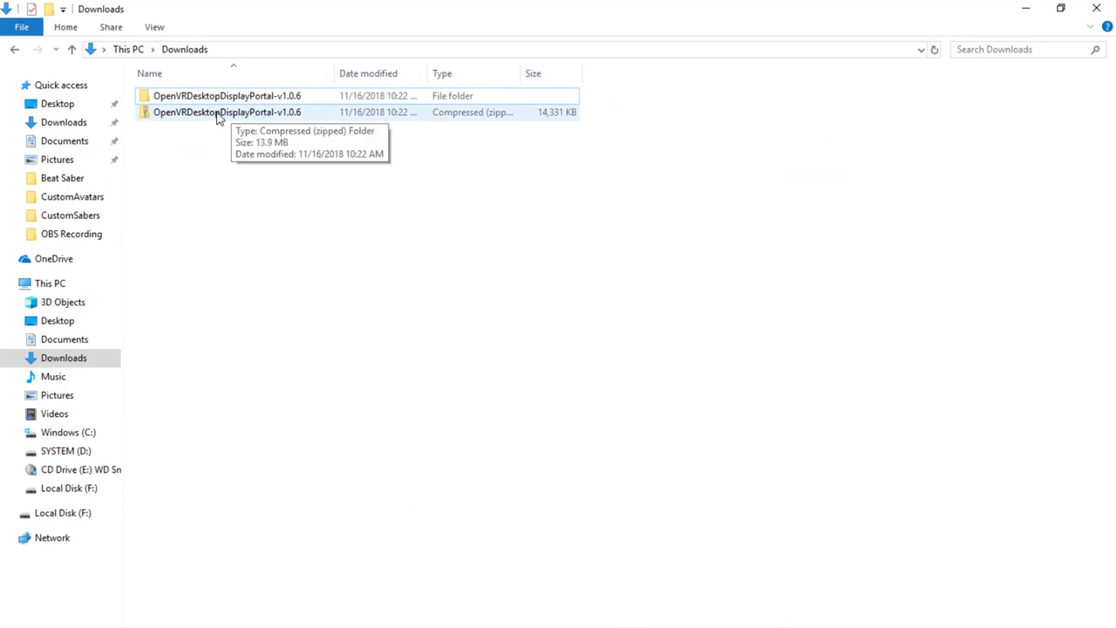
Step: Run the OpenVRDesktopDisplayPortal-v1.0.6 application from the extracted folder in Downloads
double_click(227, 94)
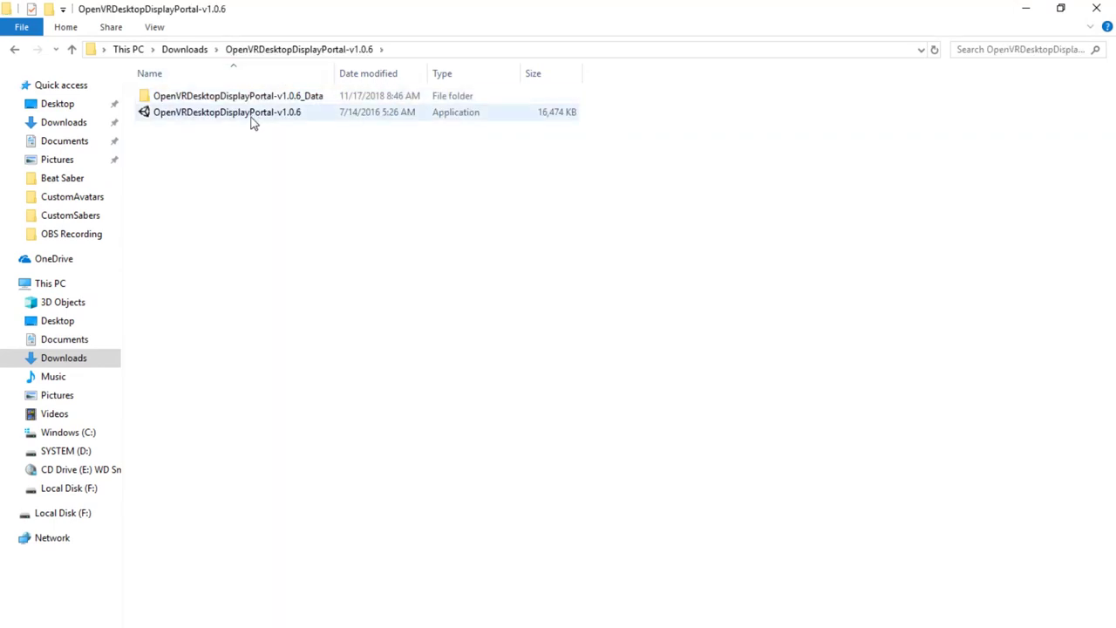
mouse_move(322, 129)
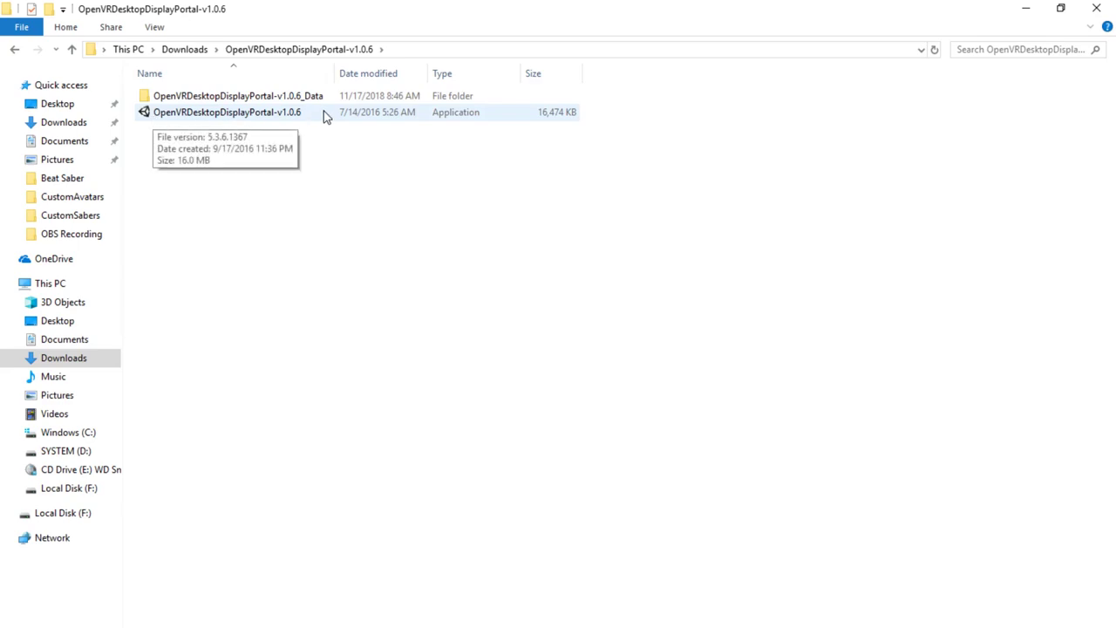
mouse_move(375, 120)
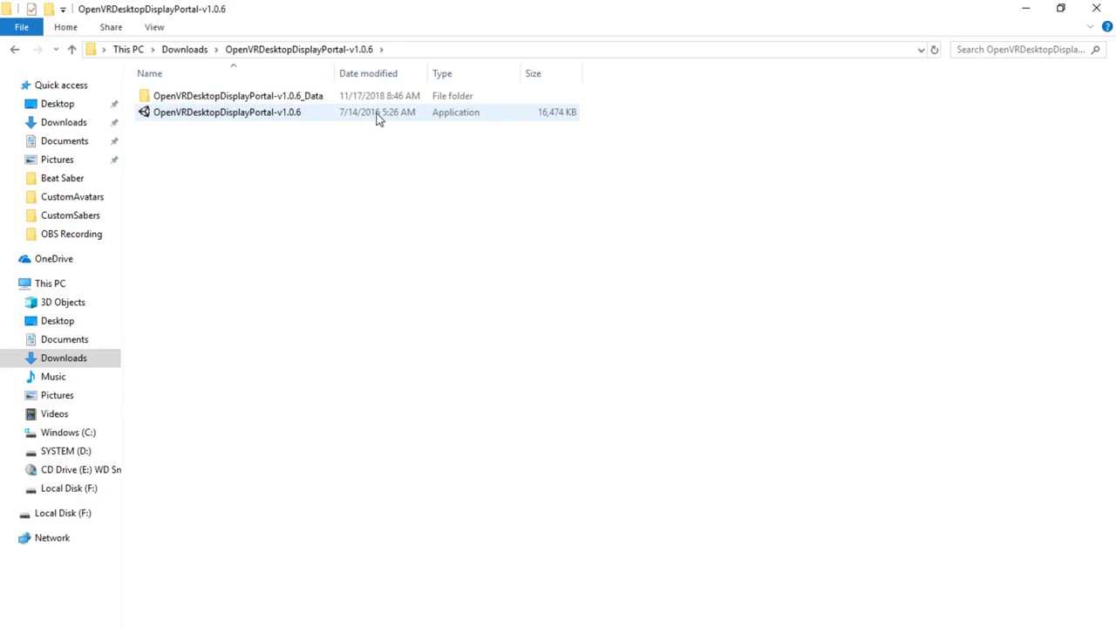
double_click(223, 111)
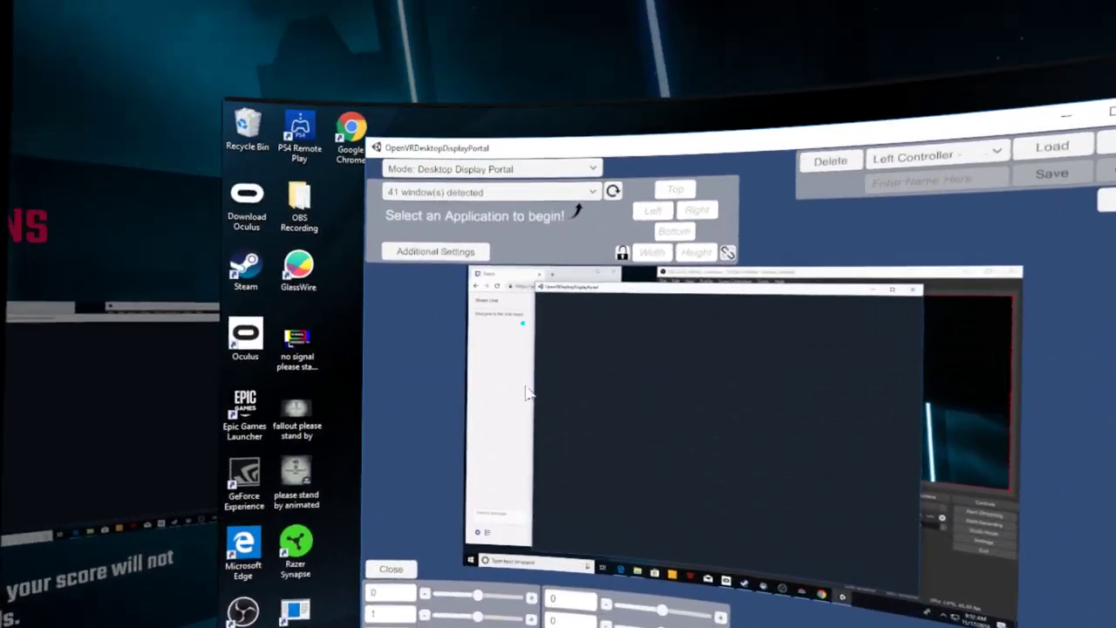
Step: Select the Chrome chat window from the detected-windows dropdown as the overlay source
left_click(492, 190)
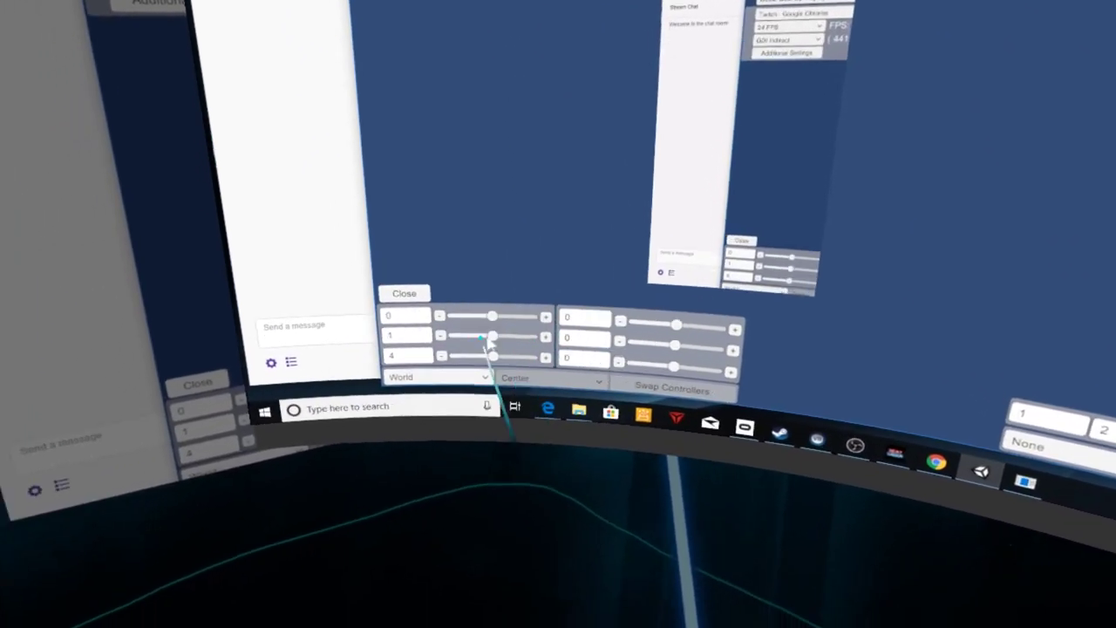
Step: Set overlay tracking to LeftController with position BelowFlipped
left_click(432, 379)
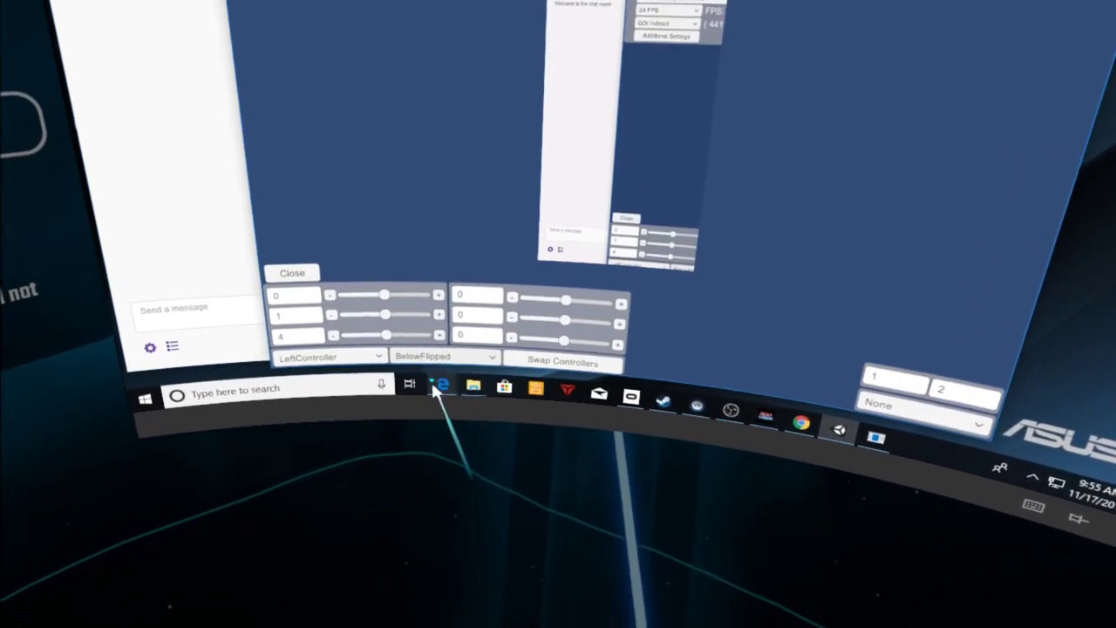
left_click(444, 356)
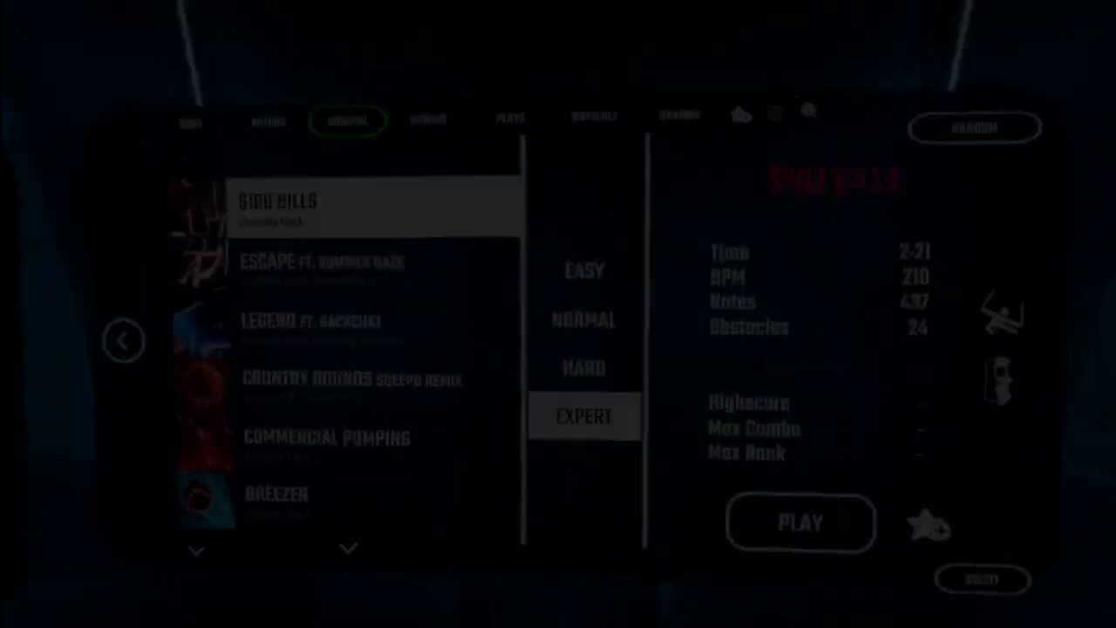
Step: Play the first song in the Beat Saber list on Expert difficulty
left_click(798, 521)
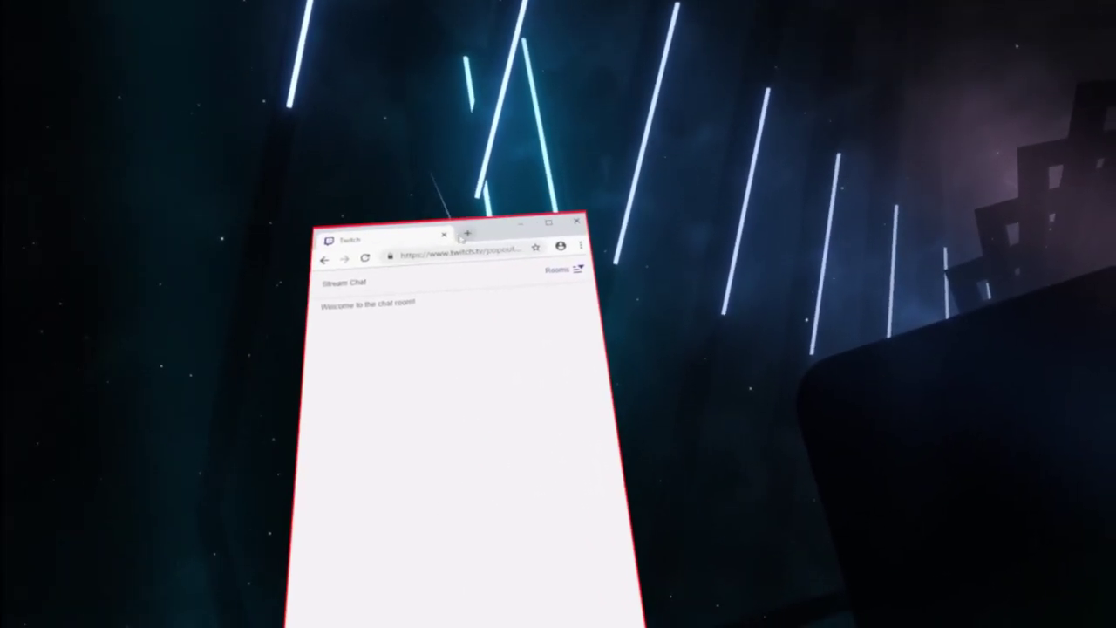
Step: Add a new Google tab in the attached Chrome window, then continue the paused song
left_click(464, 237)
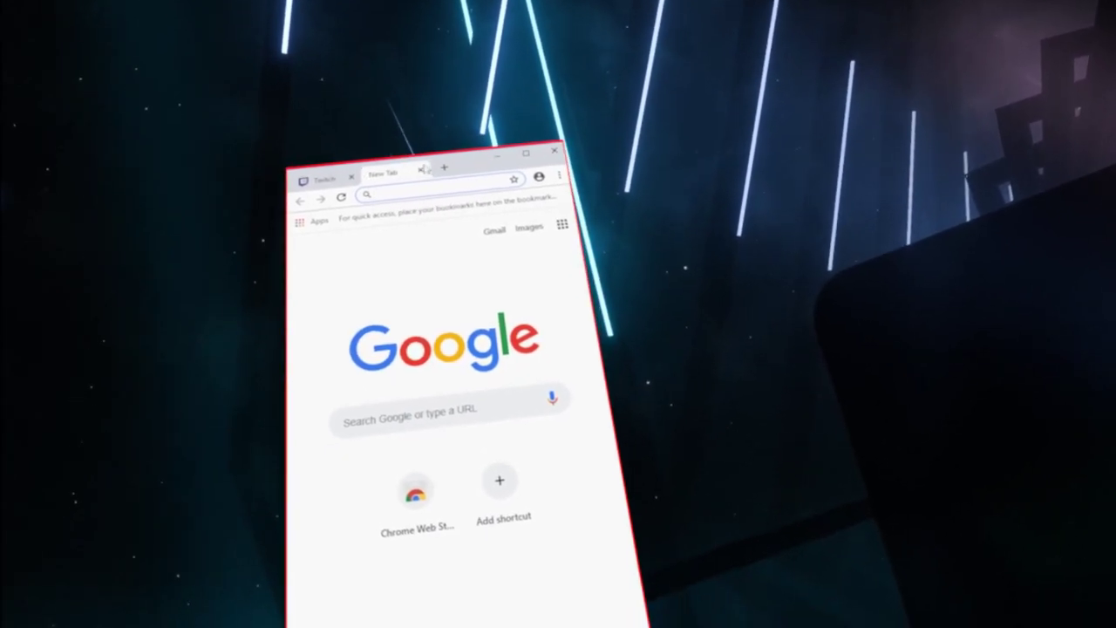
left_click(323, 174)
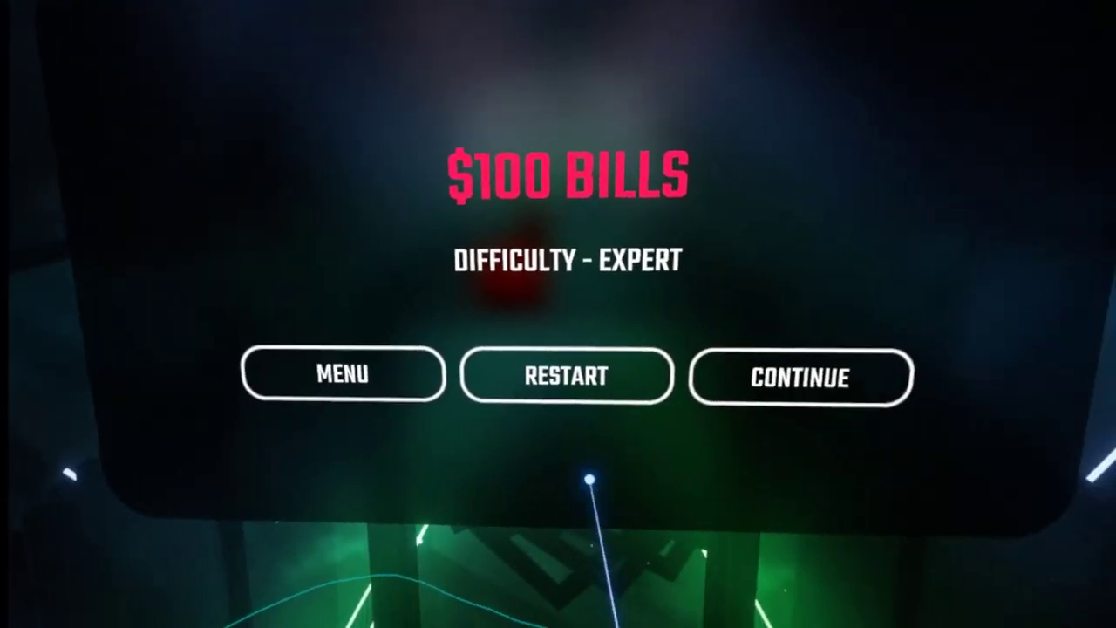
left_click(798, 376)
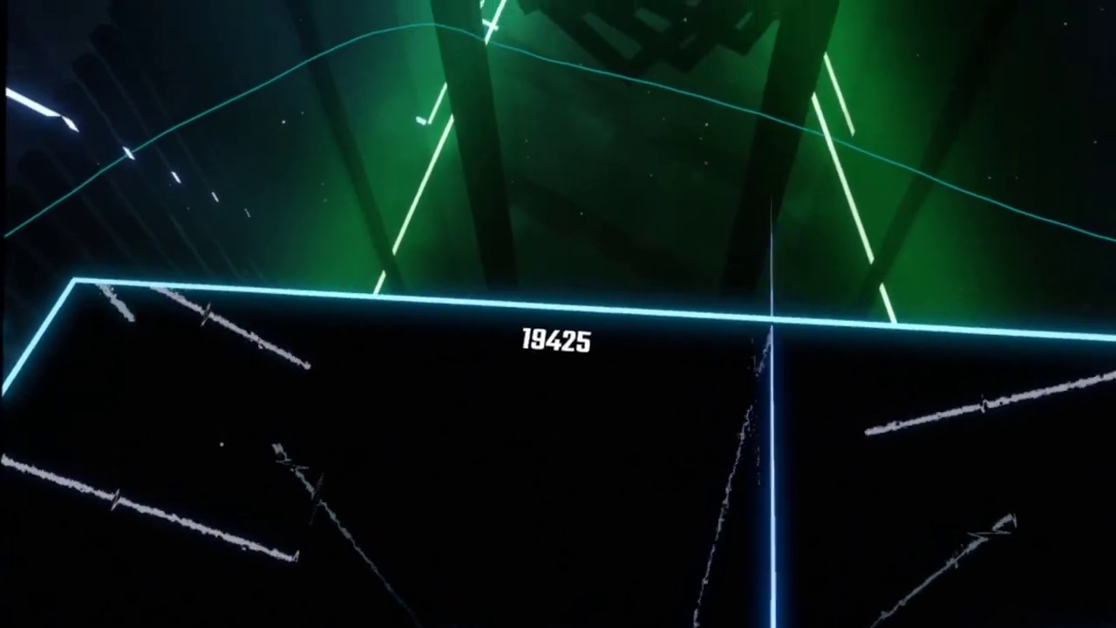